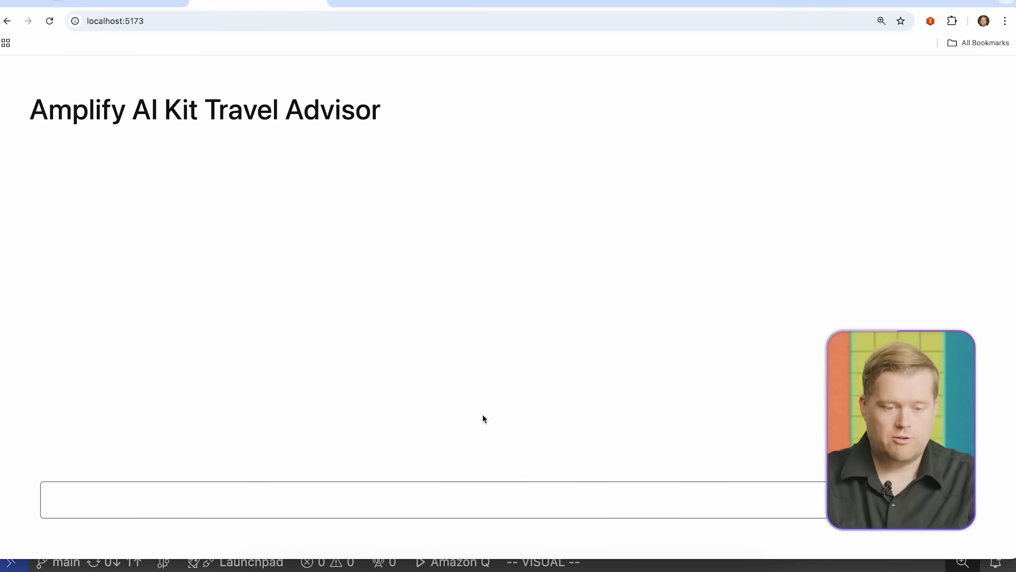
mouse_move(457, 397)
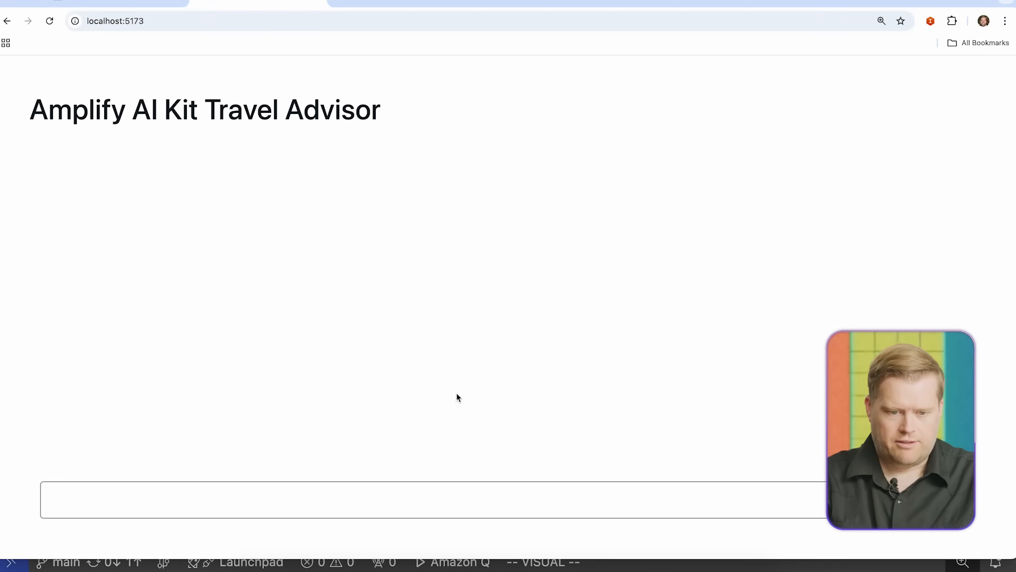
mouse_move(447, 386)
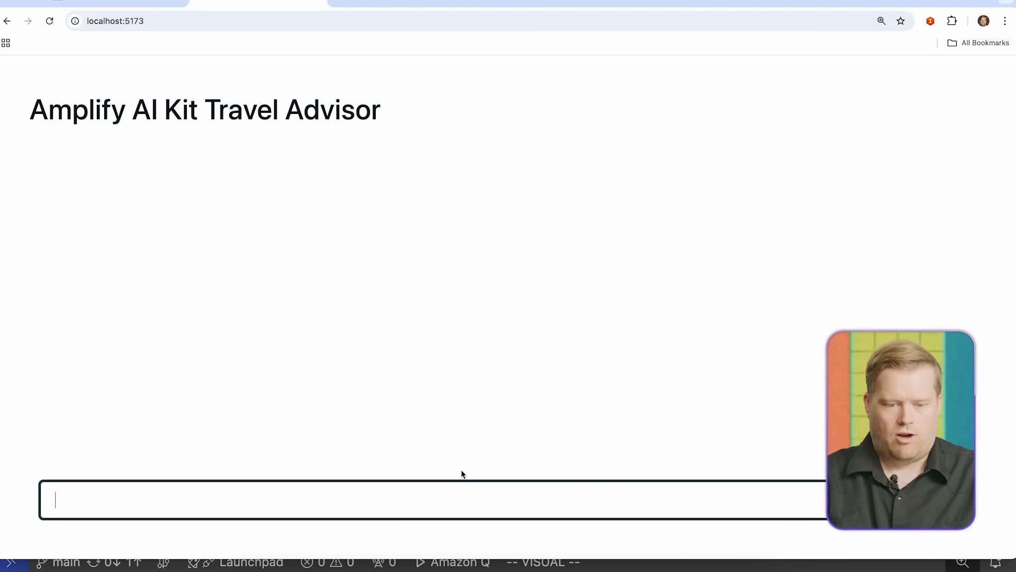
Step: Scaffold an Amplify Gen 2 backend in the project with 'npm create amplify@latest'
text(What sites should I see in NYC?)
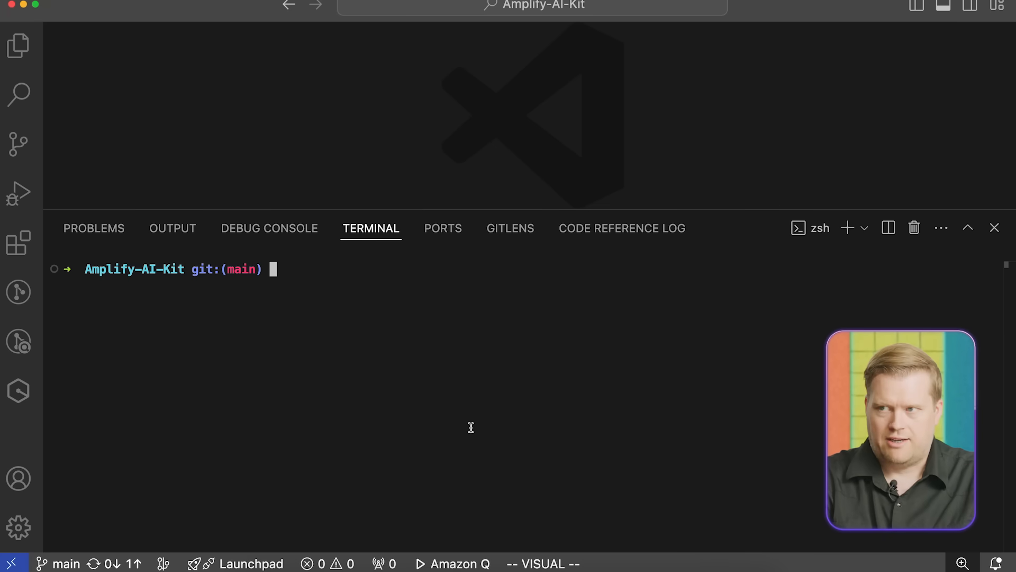
text(npm c)
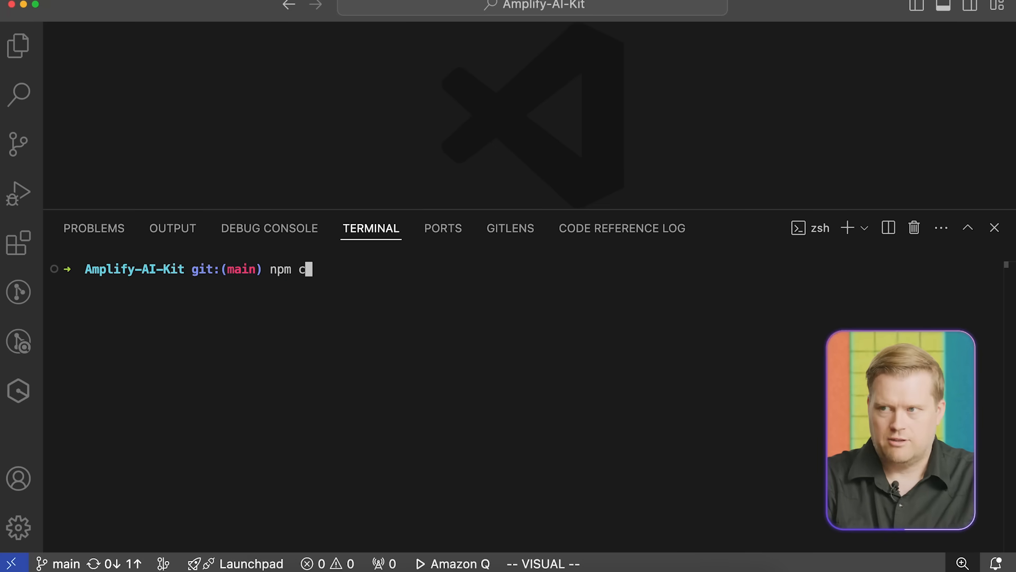
text(reate am)
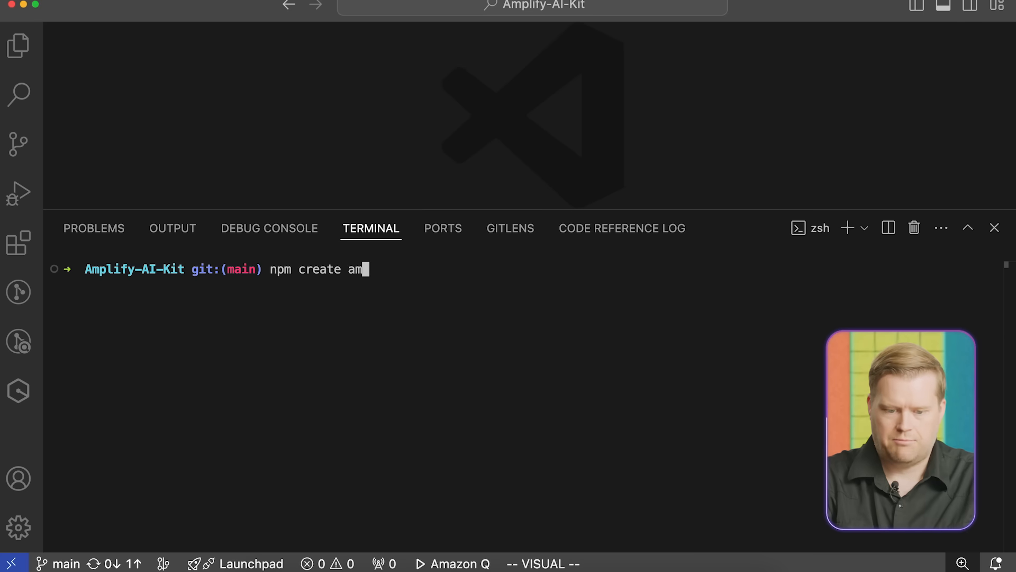
text(plify@latest)
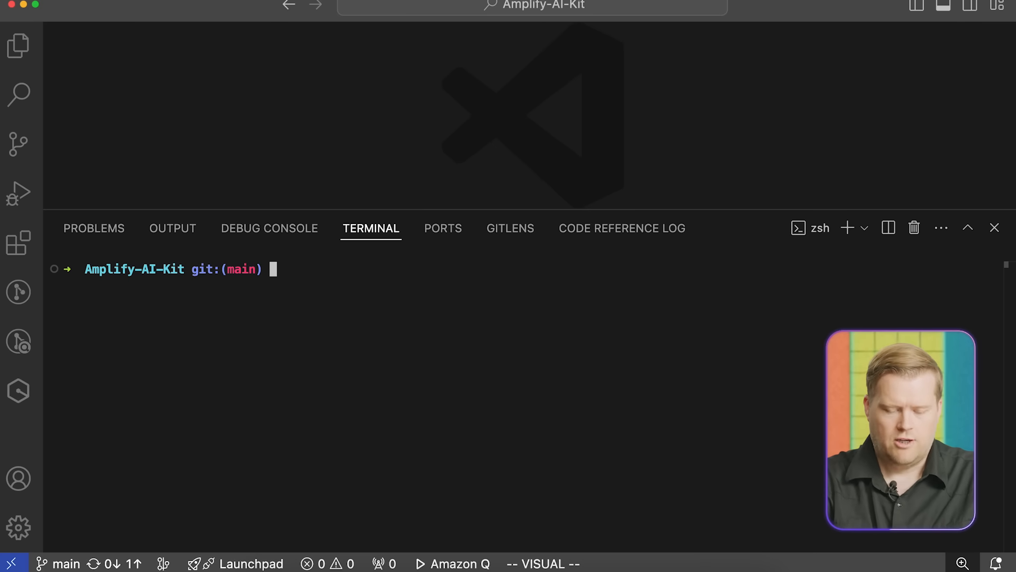
text(npm i)
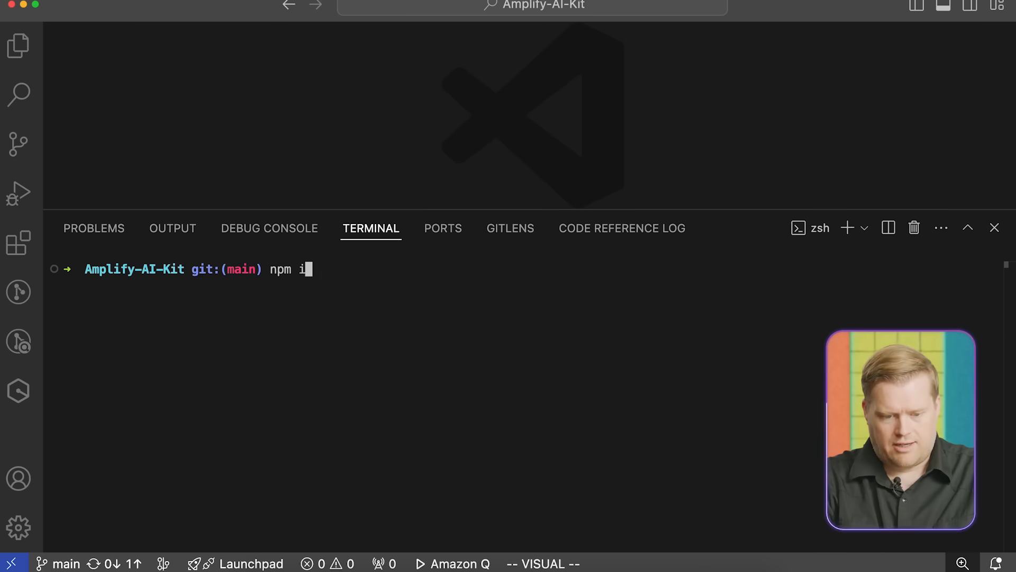
text(@aws-amplify/)
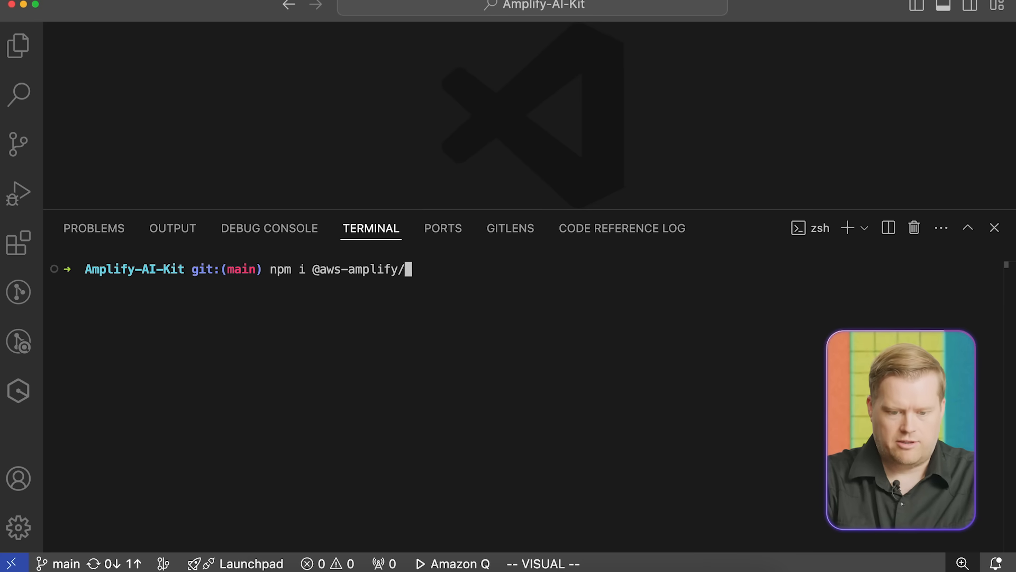
text(ui-react @a)
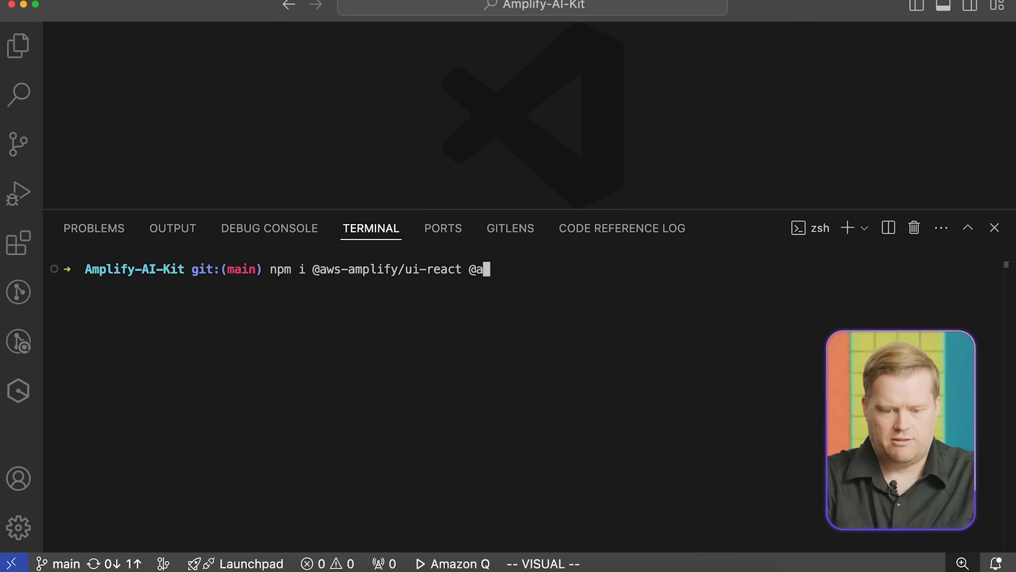
text(ws-amplif)
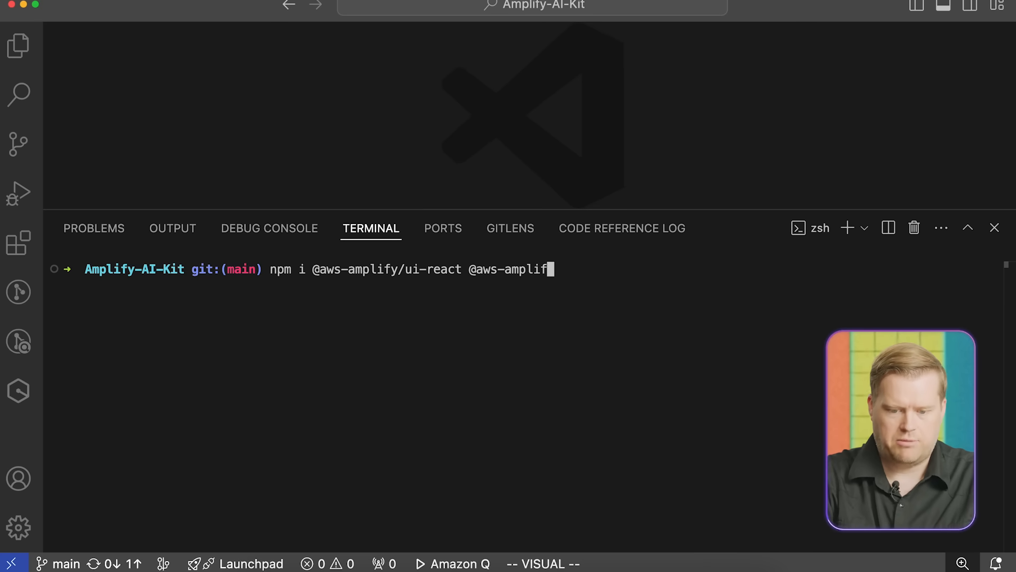
text(y/ui-react-ai)
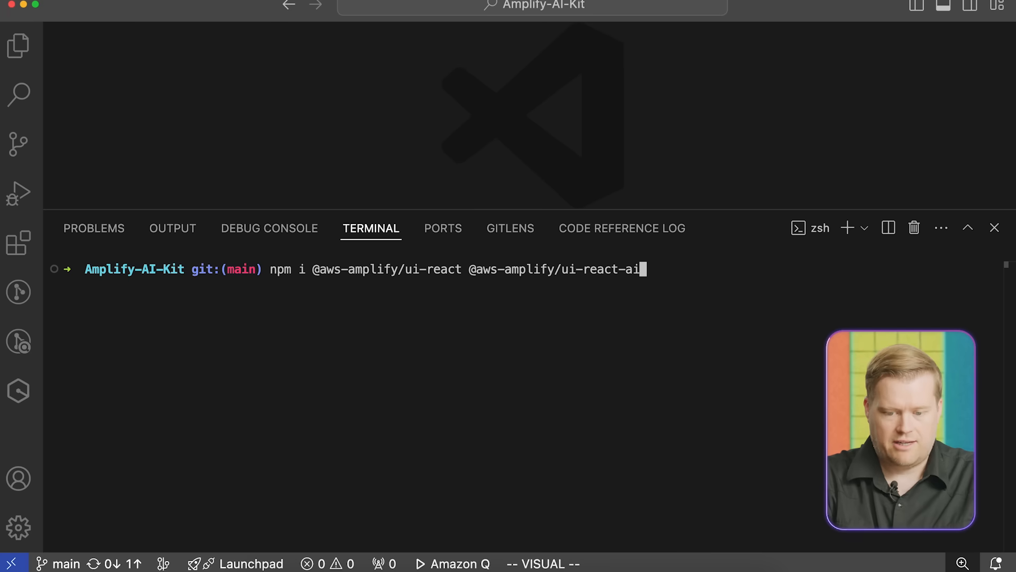
text(aws-amplif)
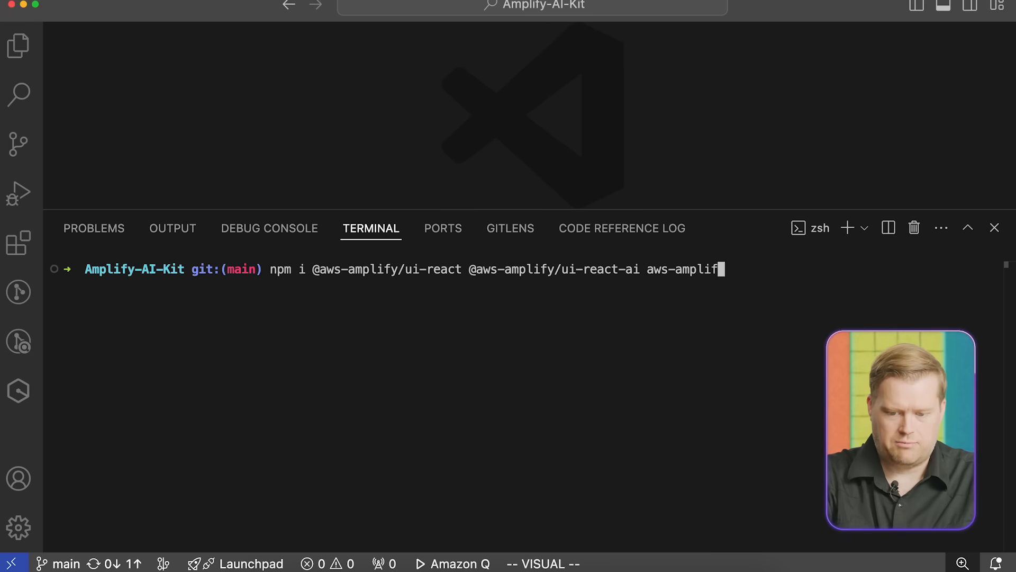
text(y)
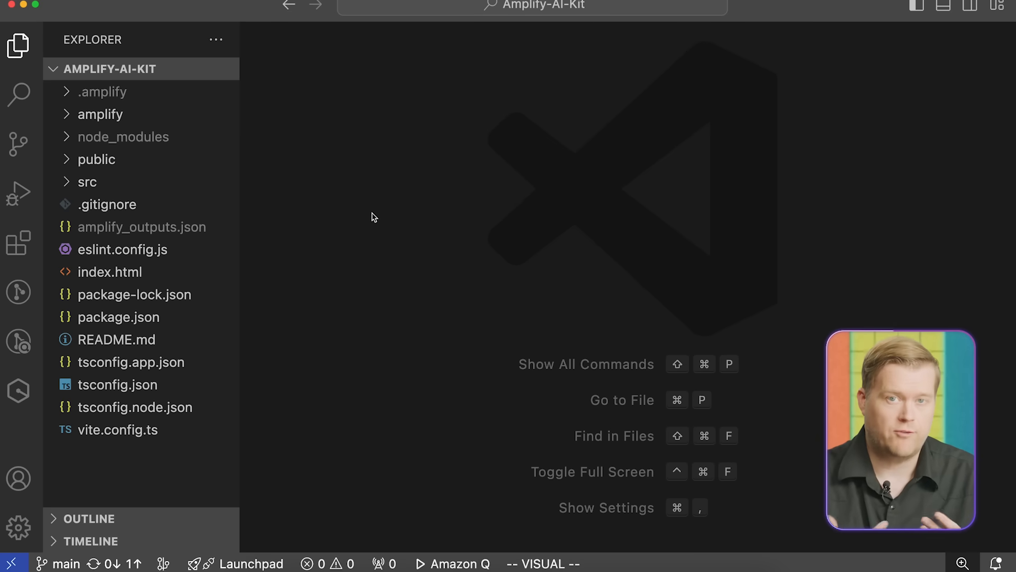
Step: Review amplify/auth/resource.ts's email login, then bring up amplify/data/resource.ts for editing
click(100, 115)
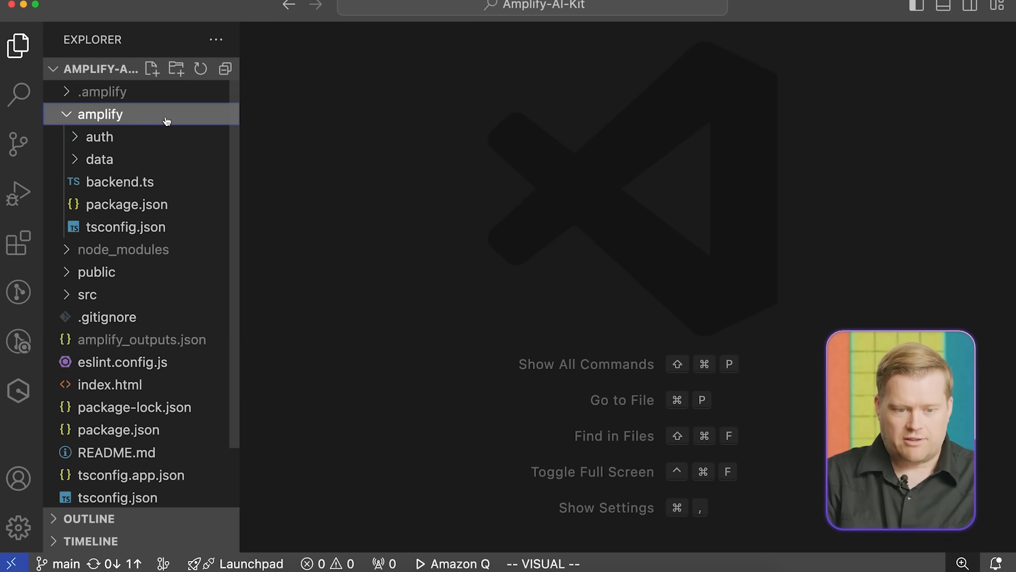
mouse_move(160, 137)
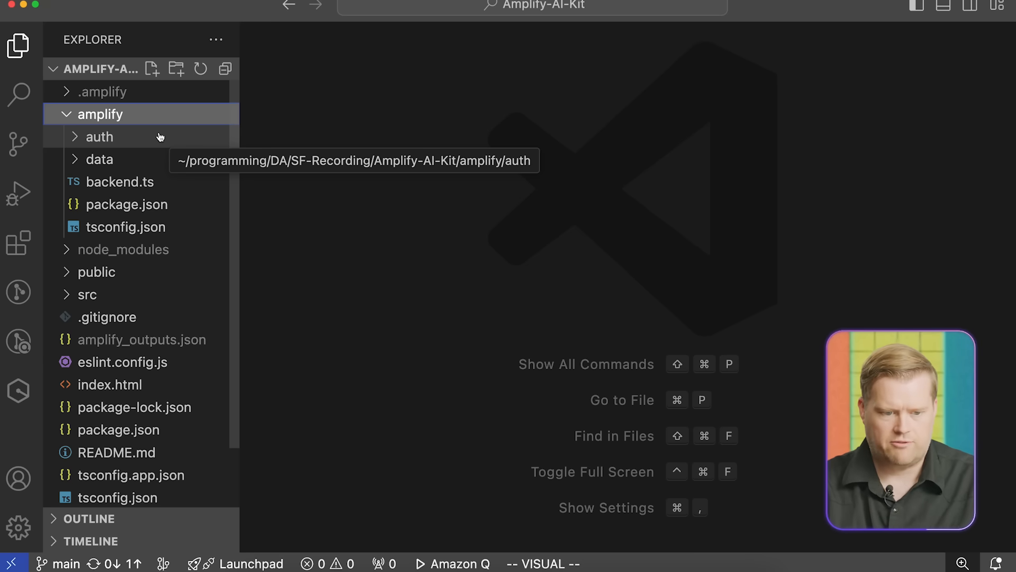
click(99, 137)
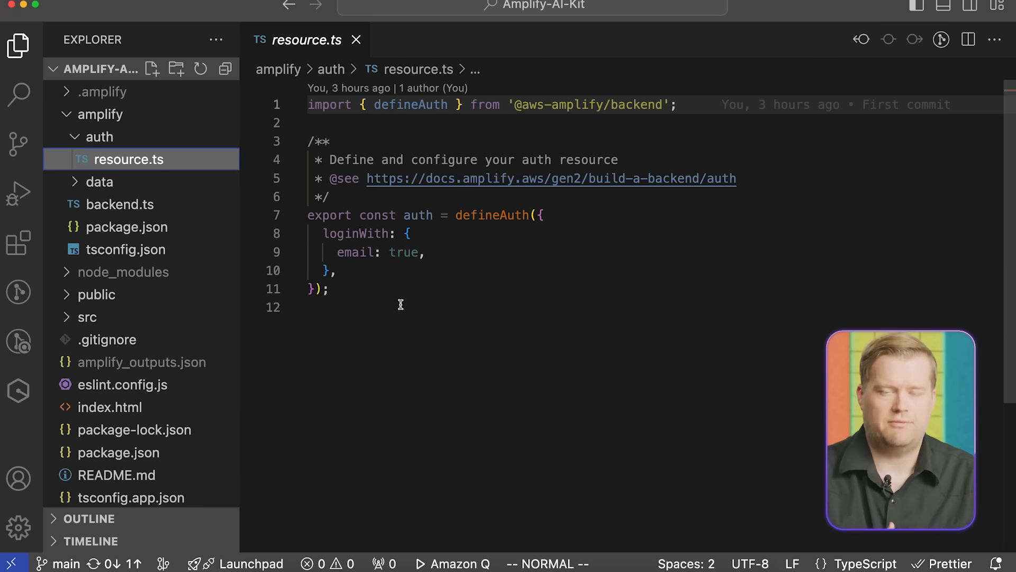
click(131, 205)
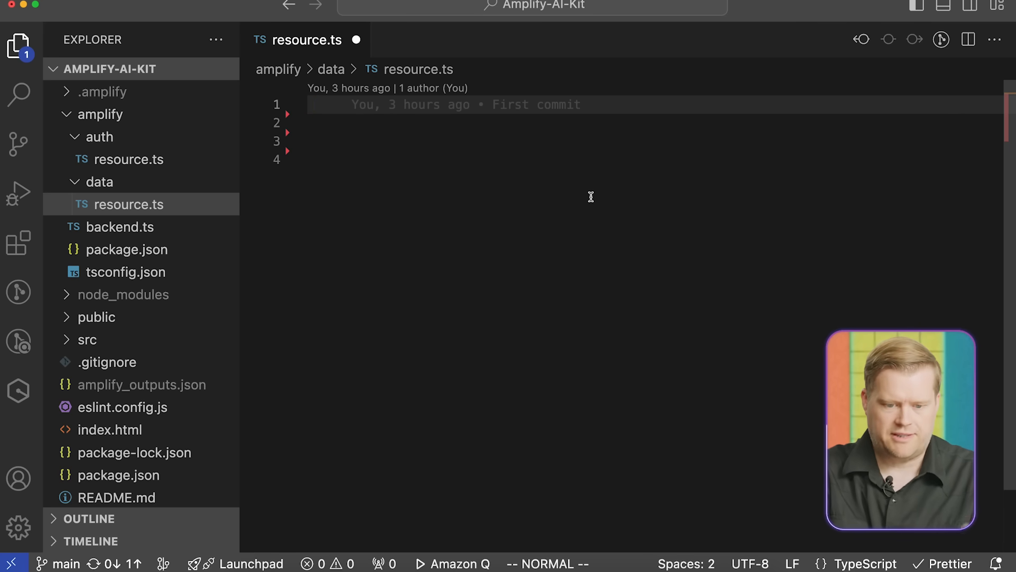
Step: Write the defineData export with a chat a.conversation using aiModel a.ai.model("Claude 3 Sonnet")
text(import { type ClientSchema, a, defineData } from "@aws-amplify/backend";)
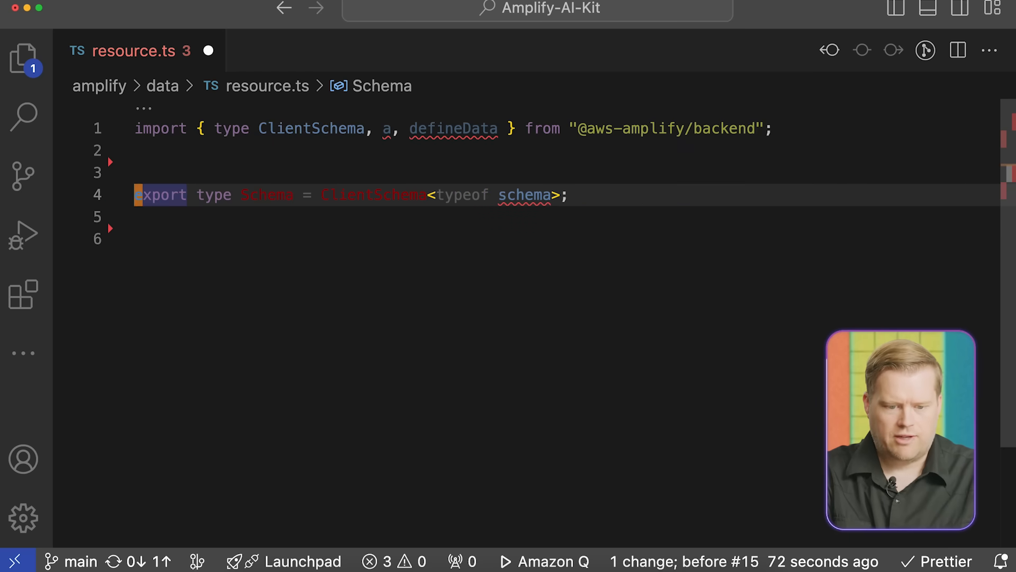
text(export const data = defineData({)
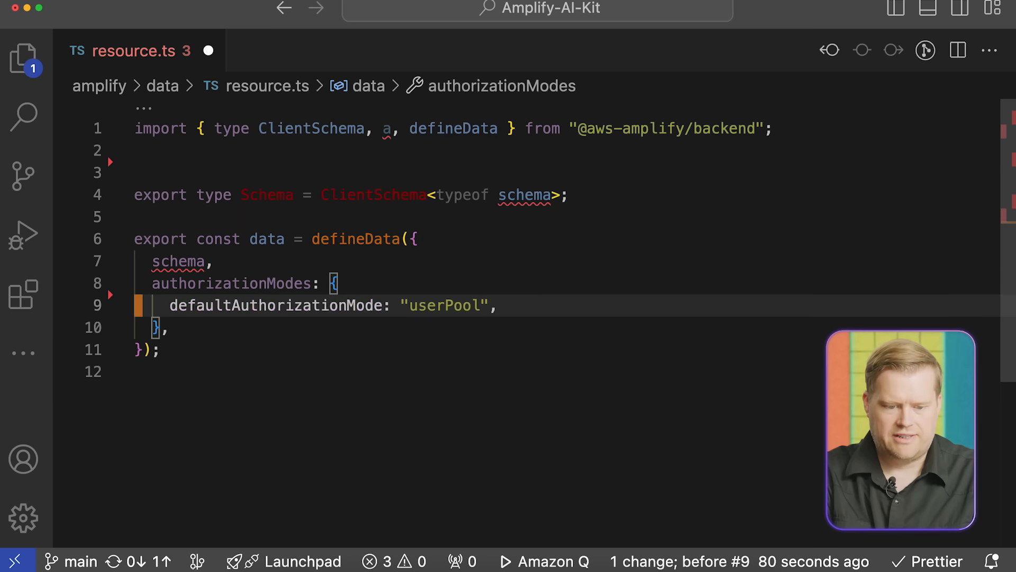
text(const schema = a)
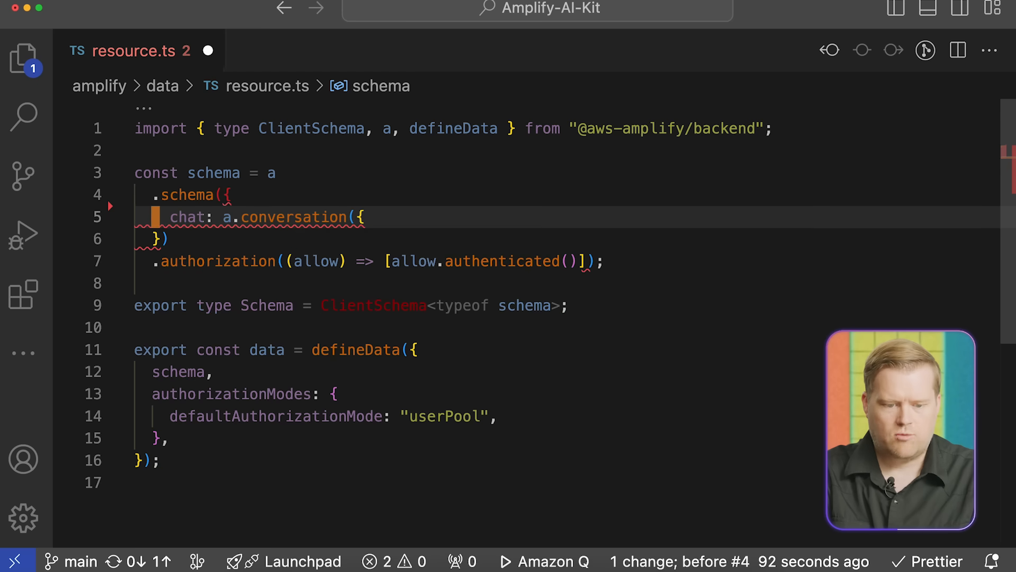
text(aiModel: a.ai.model("Claude 3 Sonnet"),)
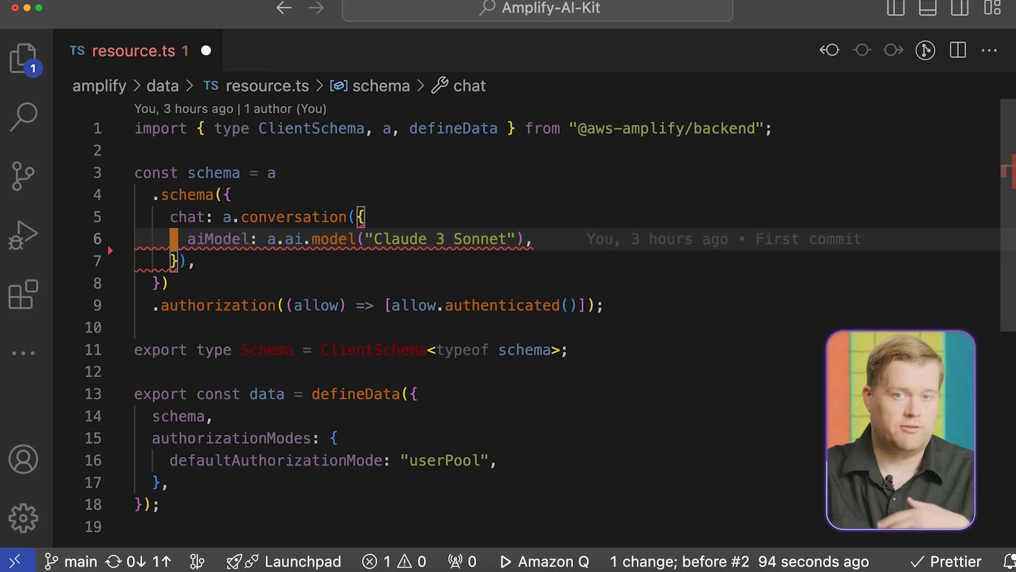
Step: Add systemPrompt "You are a helpful assistant for a travel advisor" to the chat conversation
text(systemPrompt:)
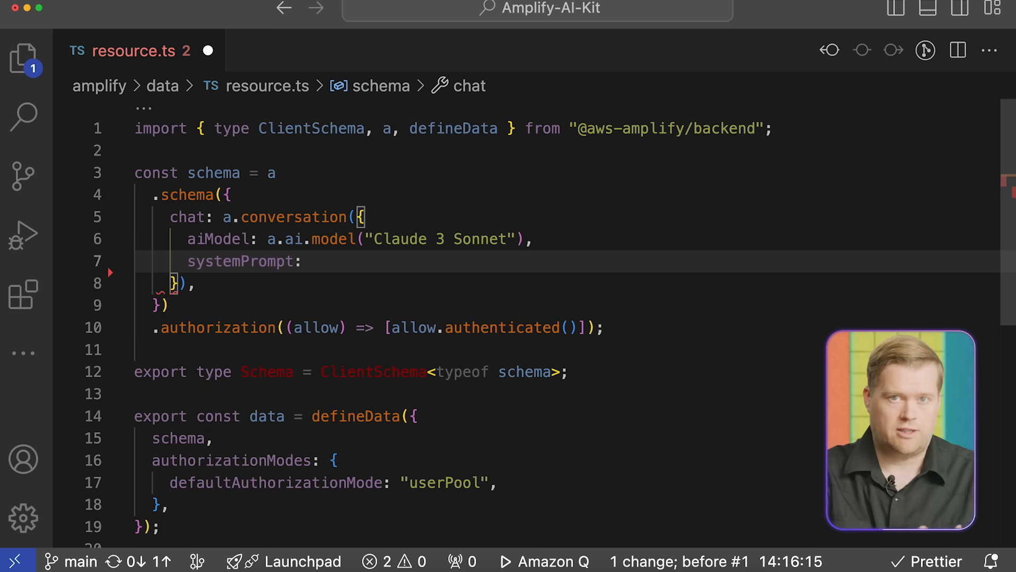
text("You are a helpful assistant for a travel advisor")
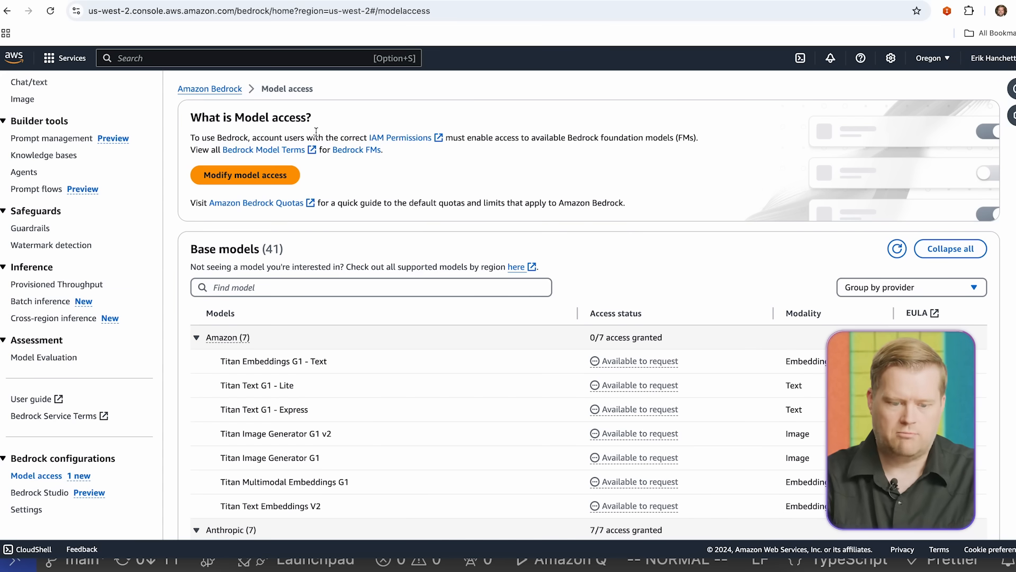
Step: Scroll through the Amazon Bedrock base models list to check their access status
scroll(down, 3)
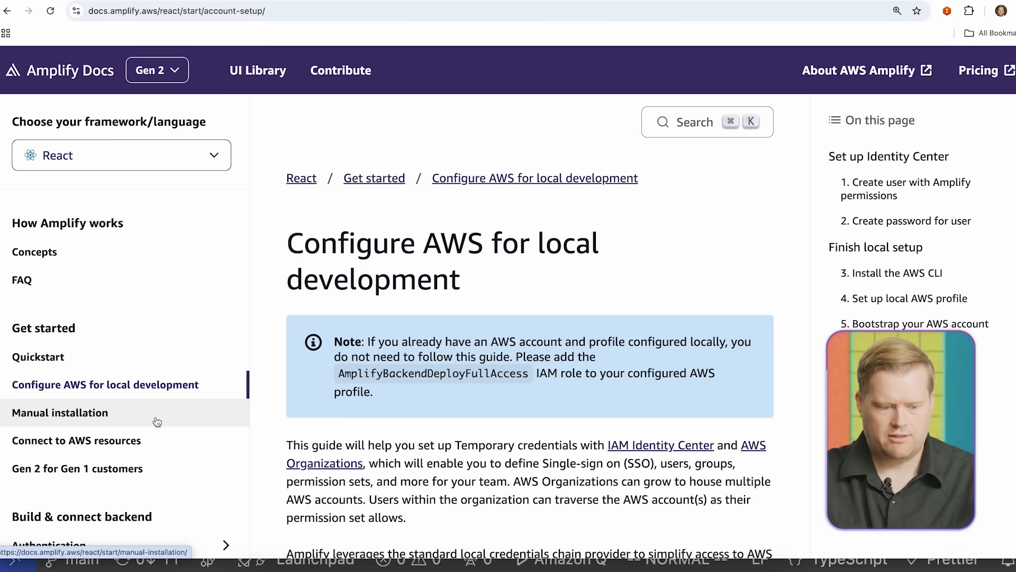
mouse_move(385, 427)
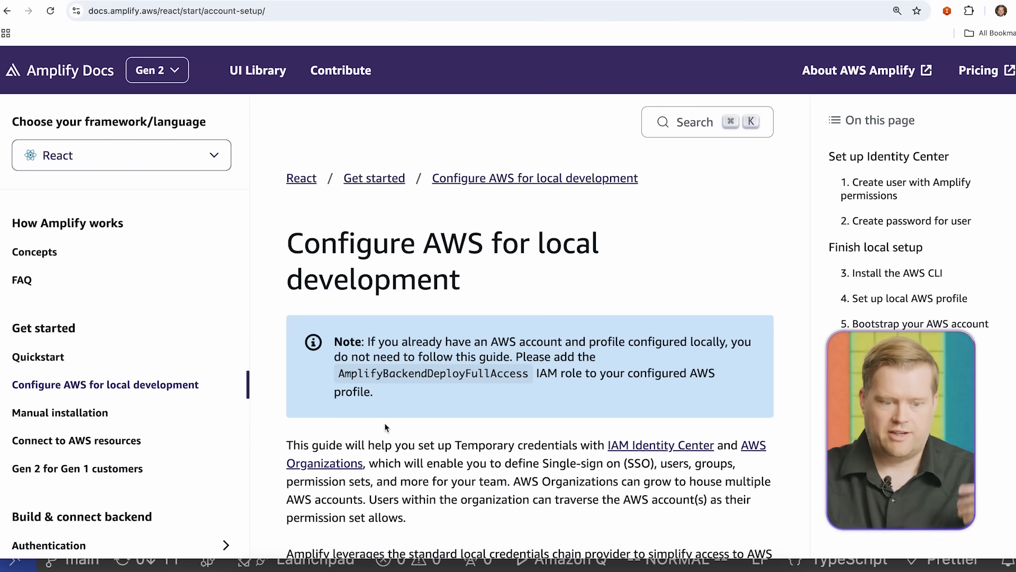
mouse_move(200, 405)
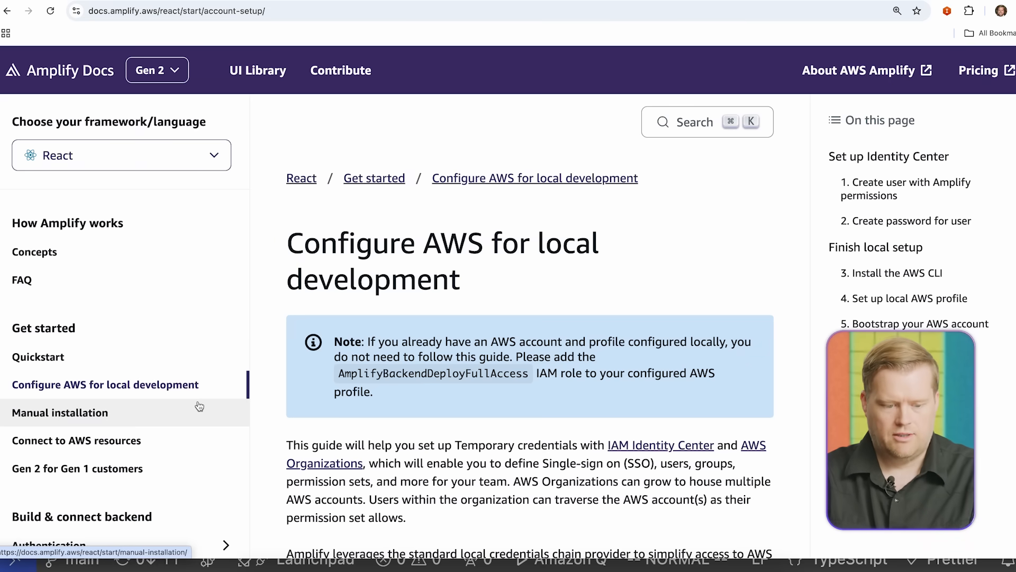
scroll(down, 3)
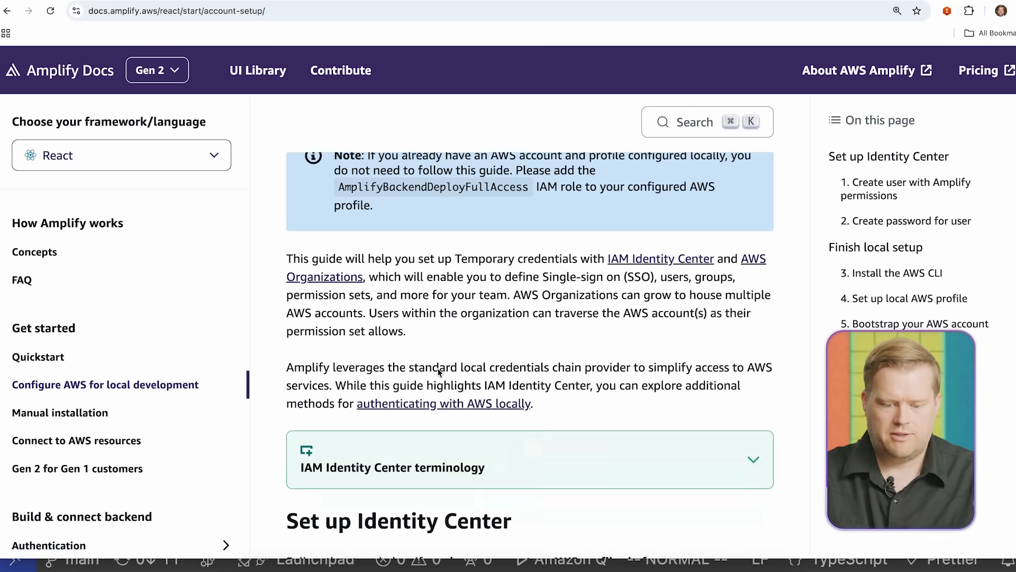
scroll(down, 3)
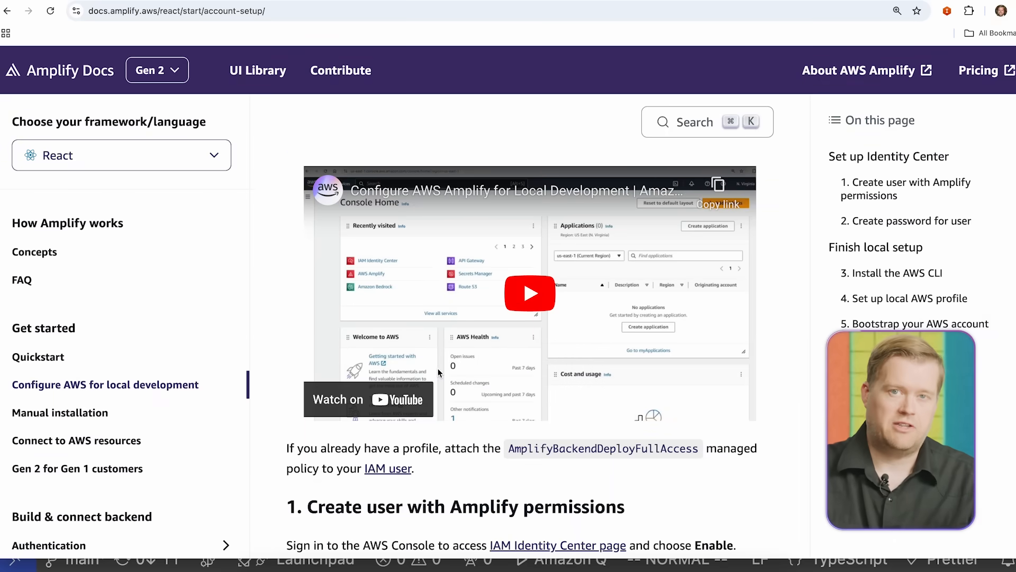
mouse_move(454, 381)
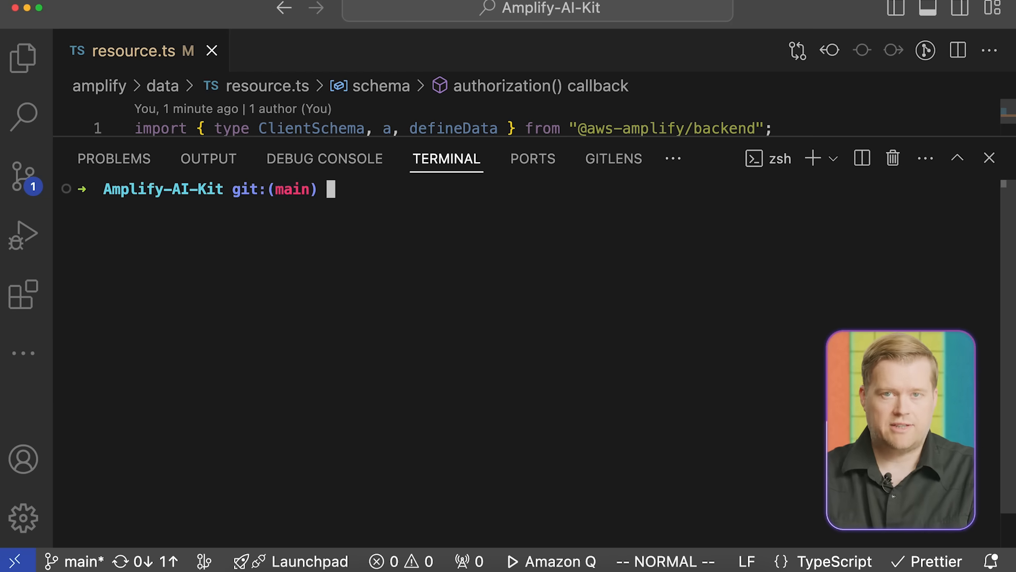
mouse_move(403, 331)
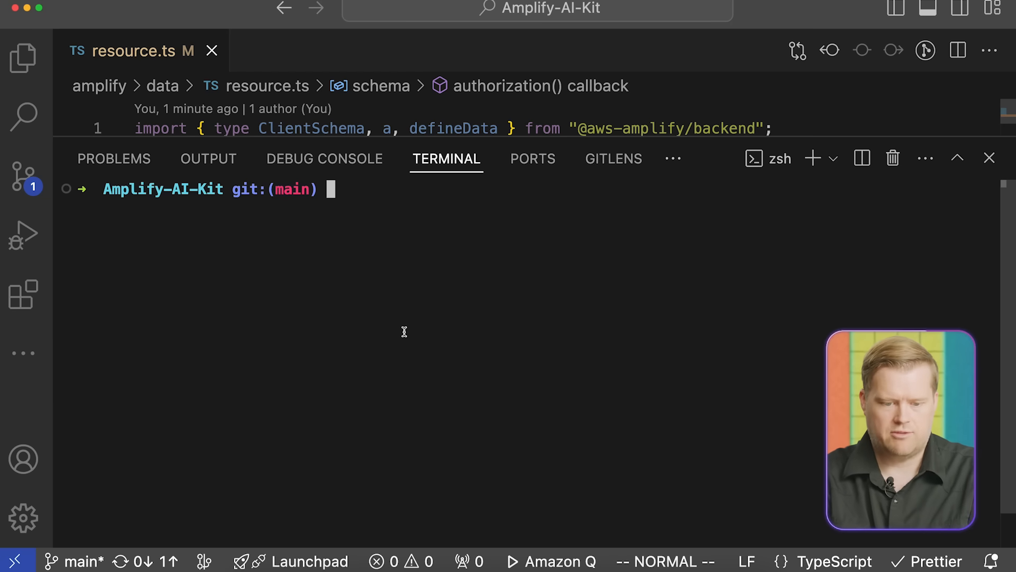
Step: Launch the Amplify cloud sandbox with 'npx ampx sandbox' in the terminal
text(npx ampx sa)
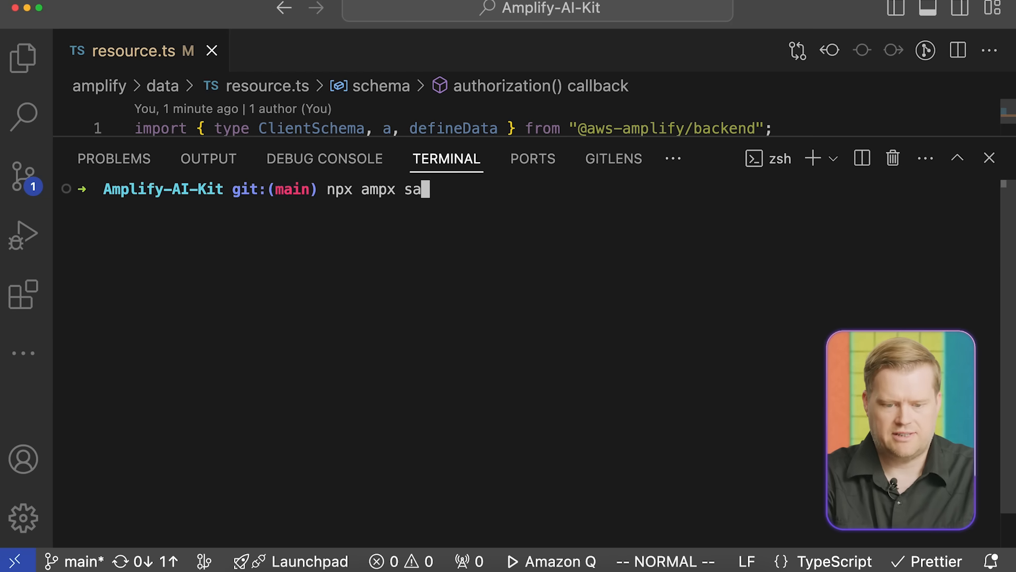
text(ndbox)
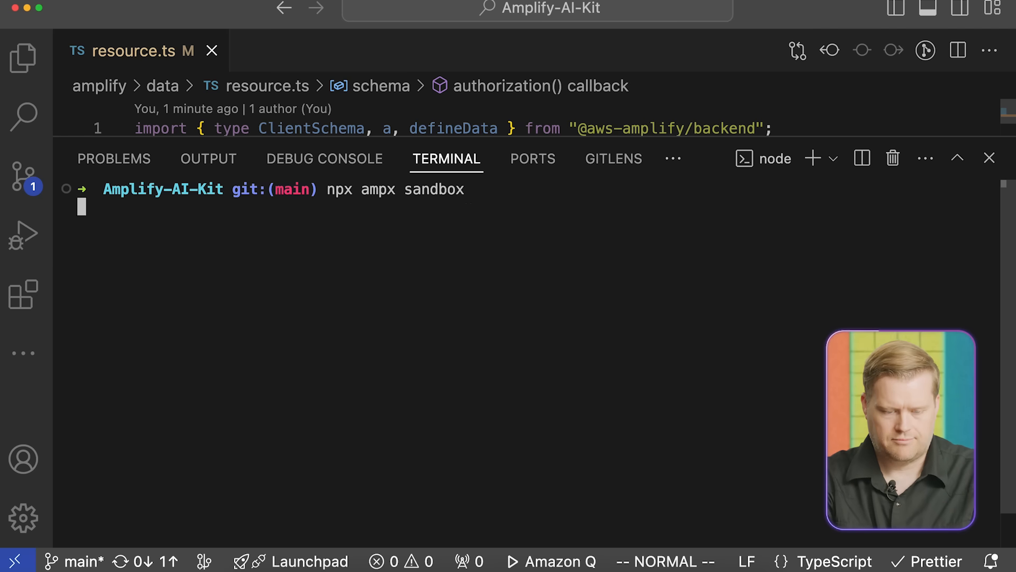
key(enter)
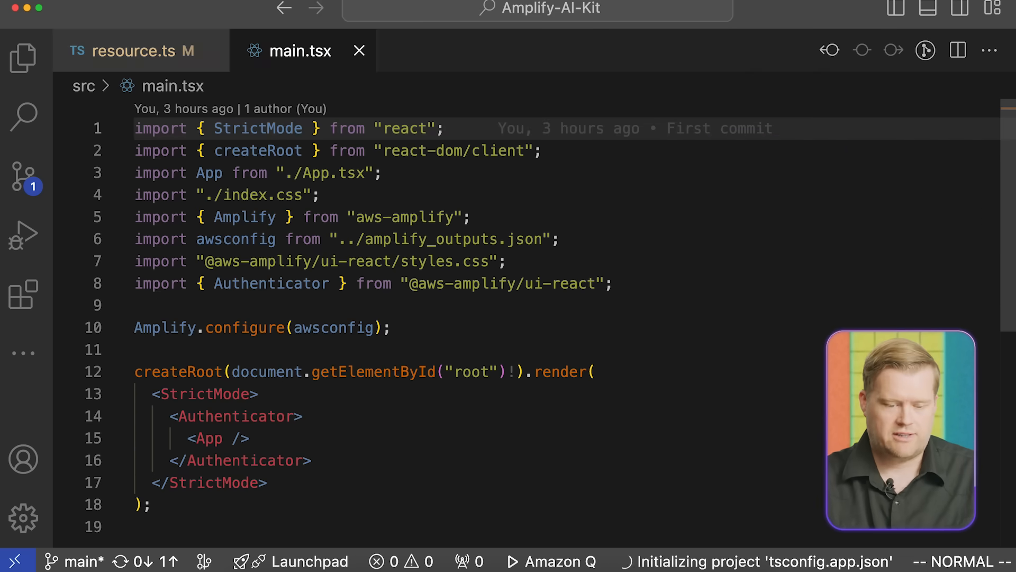
Step: Review main.tsx's awsconfig import from amplify_outputs.json and the Authenticator-wrapped App
scroll(down, 3)
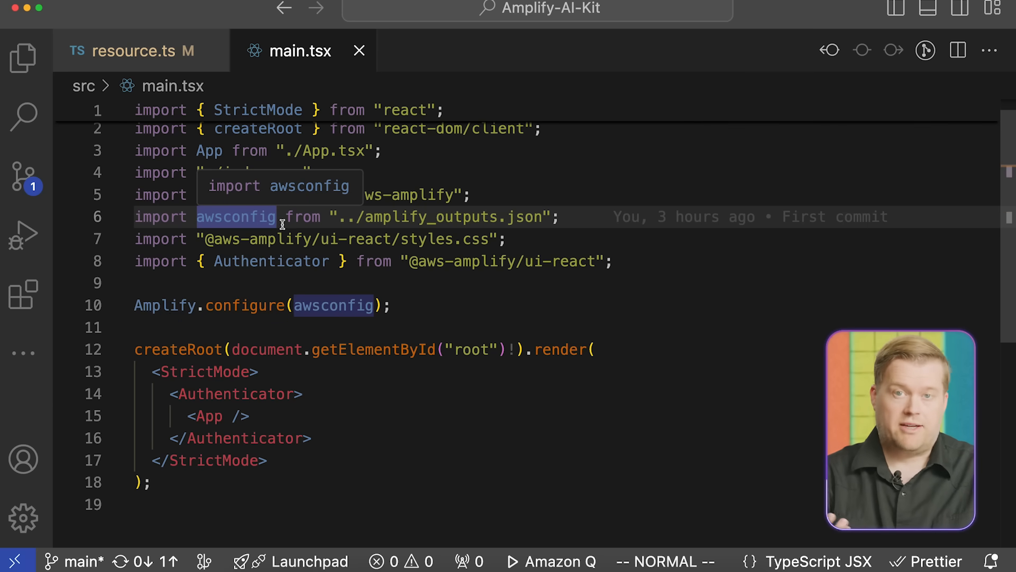
click(23, 57)
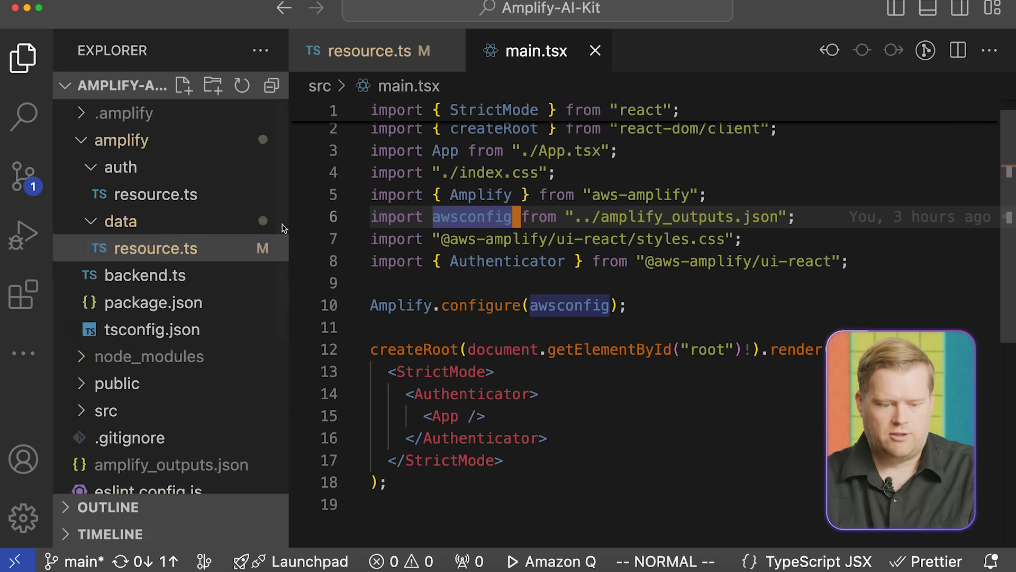
scroll(down, 3)
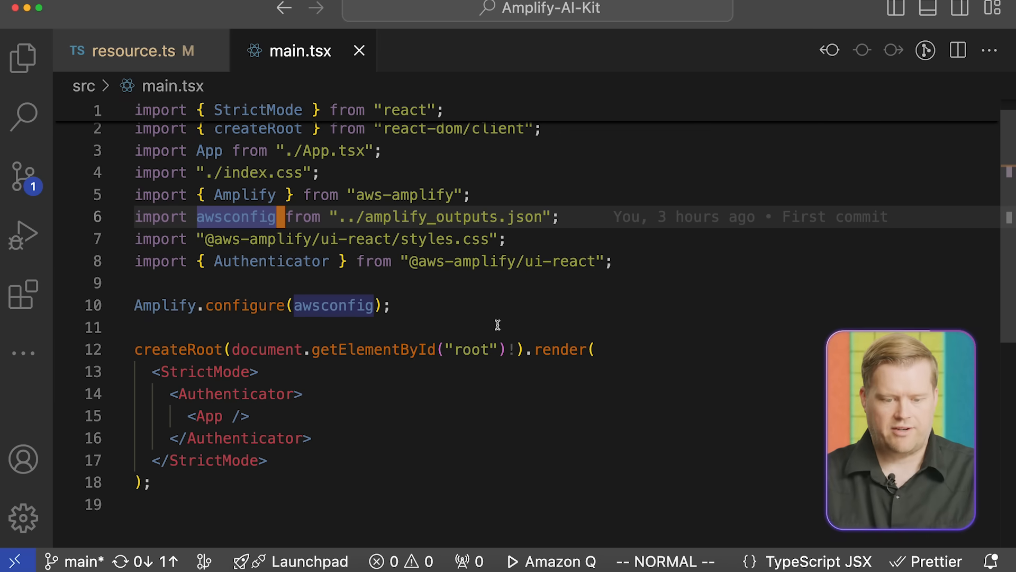
mouse_move(201, 305)
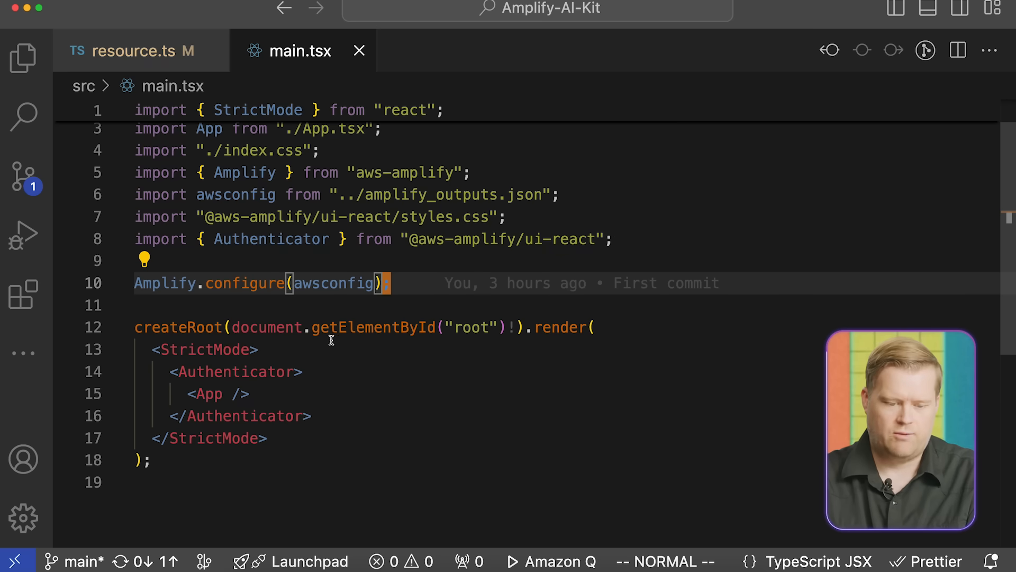
Step: Revisit amplify/data/resource.ts via Quick Open and highlight its allow.authenticated authorization rule
text(r)
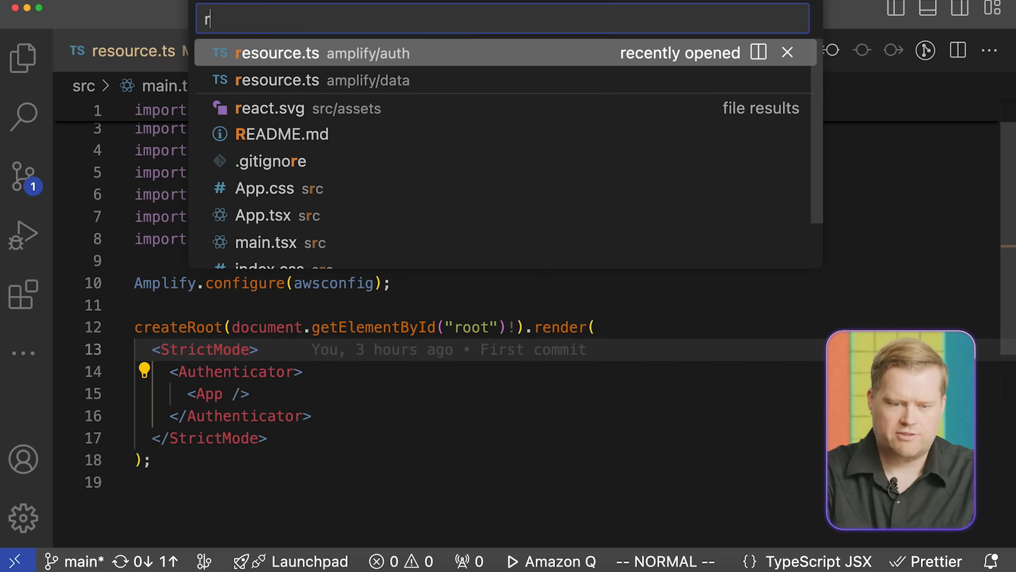
click(276, 79)
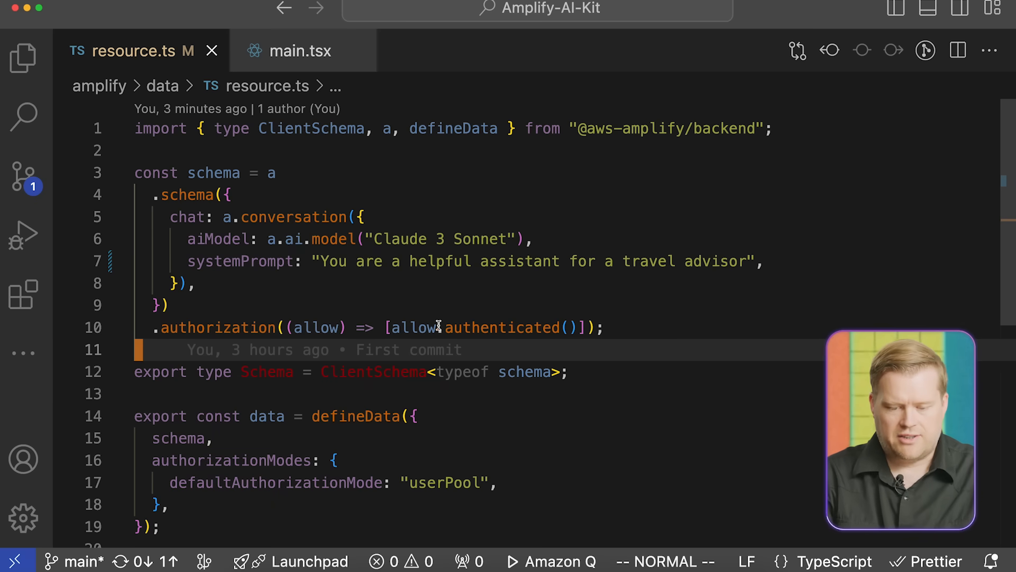
double_click(498, 328)
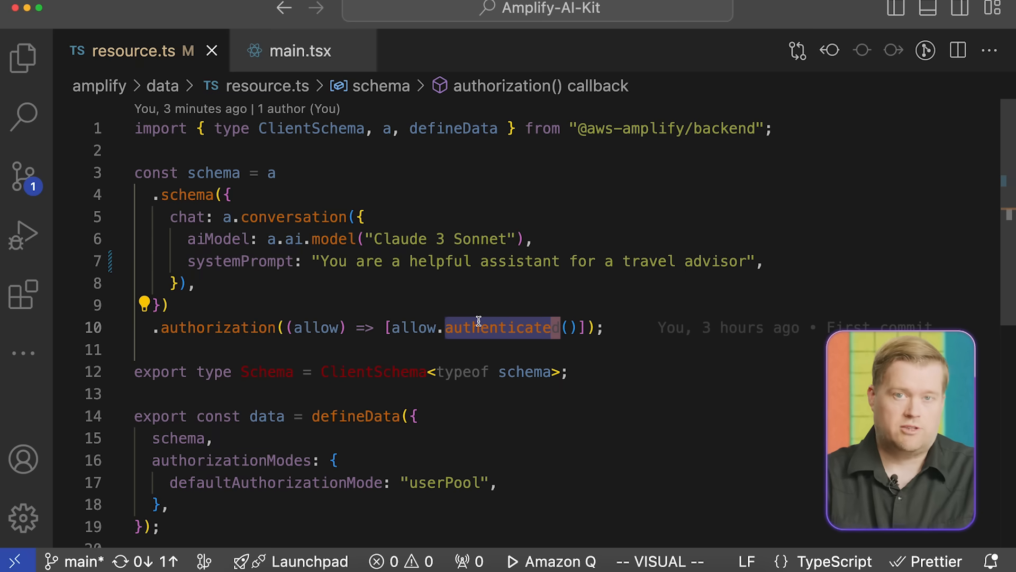
click(23, 58)
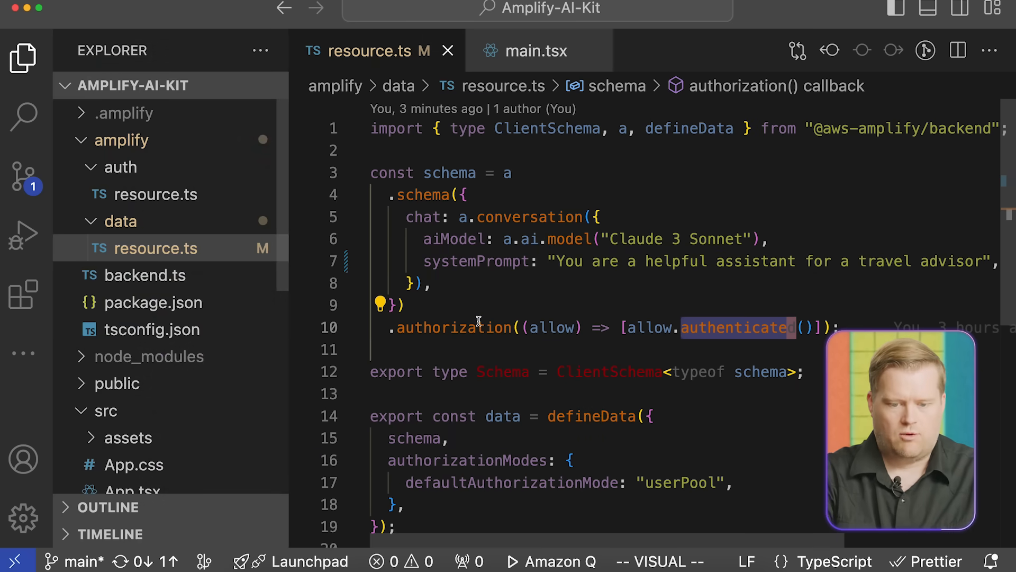
click(536, 51)
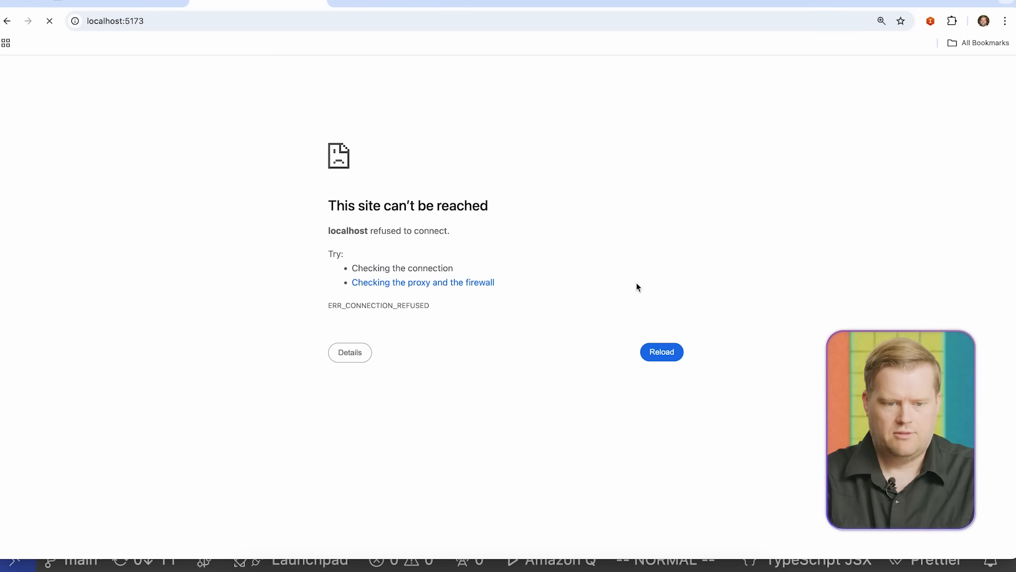
Step: Reload localhost:5173 and sign in to reach the Amplify AI Kit Travel Advisor chat page
click(661, 351)
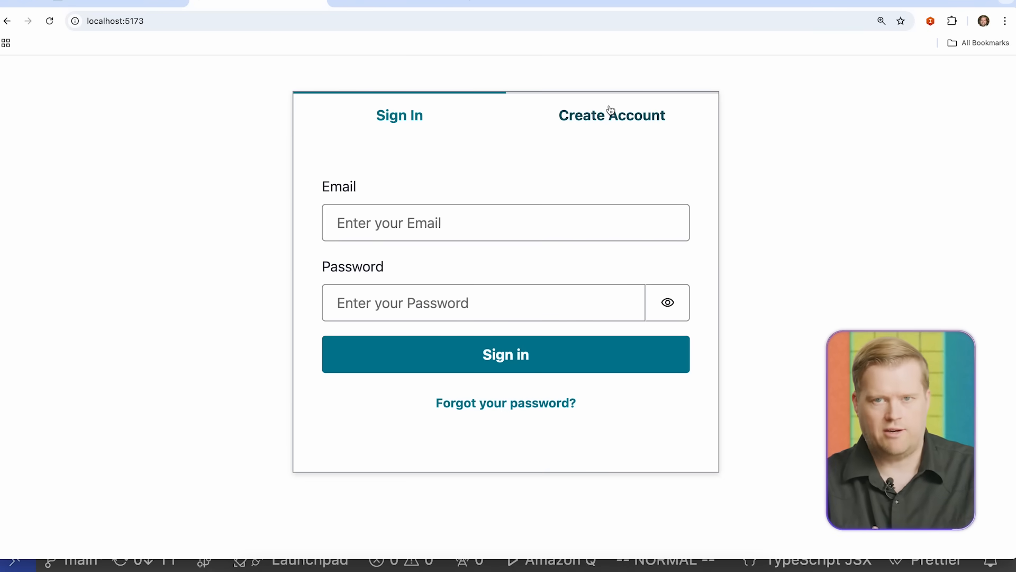
click(504, 353)
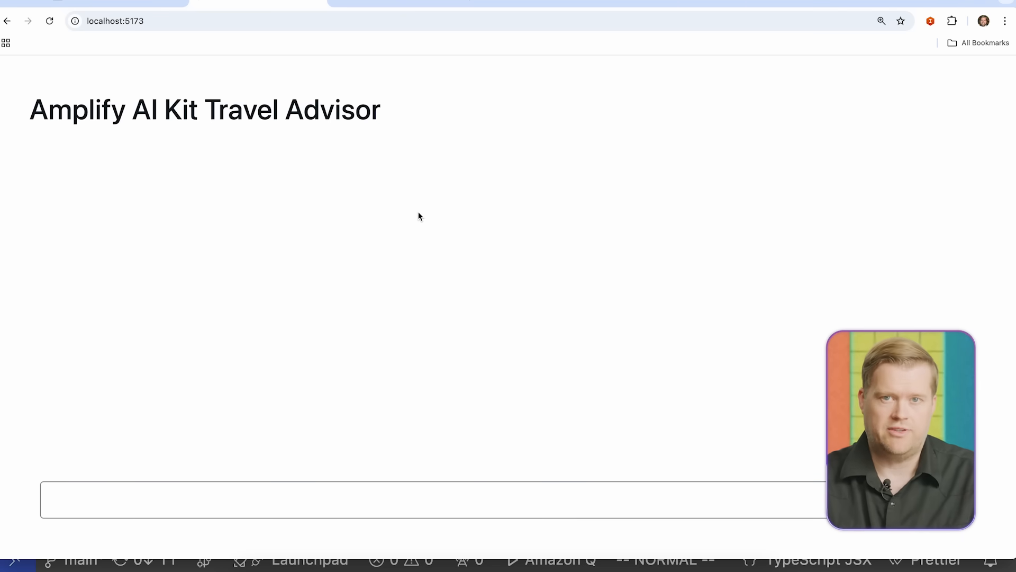
mouse_move(395, 246)
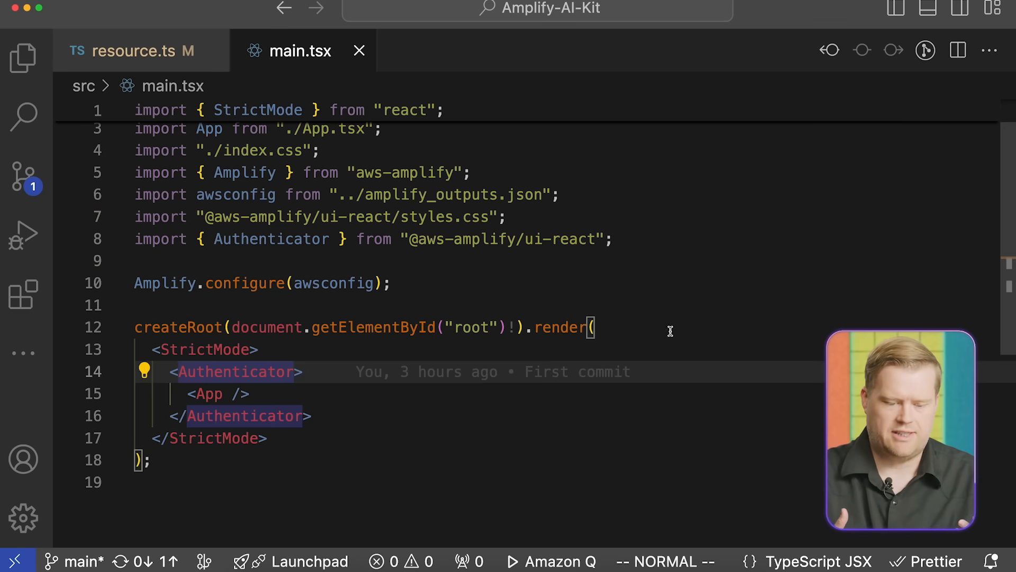
Step: Review App.tsx's useAIConversation hooks for "chat" and the AIConversation component
click(445, 48)
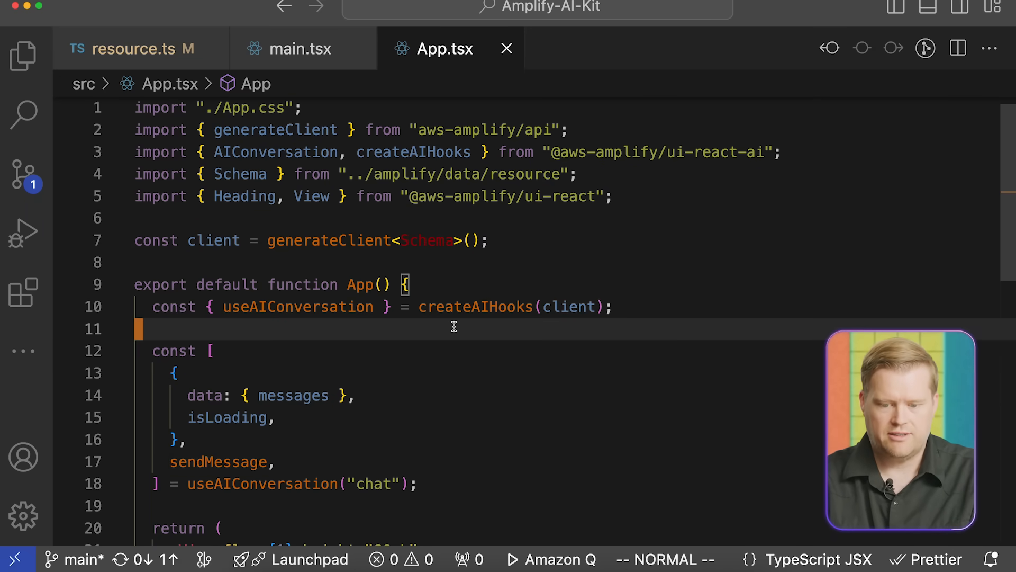
mouse_move(327, 240)
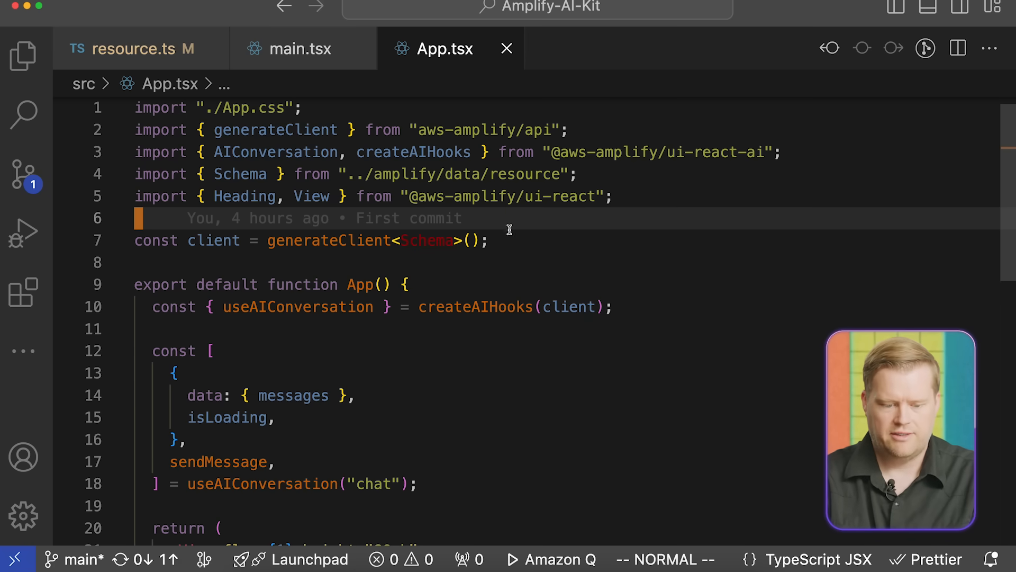
scroll(down, 3)
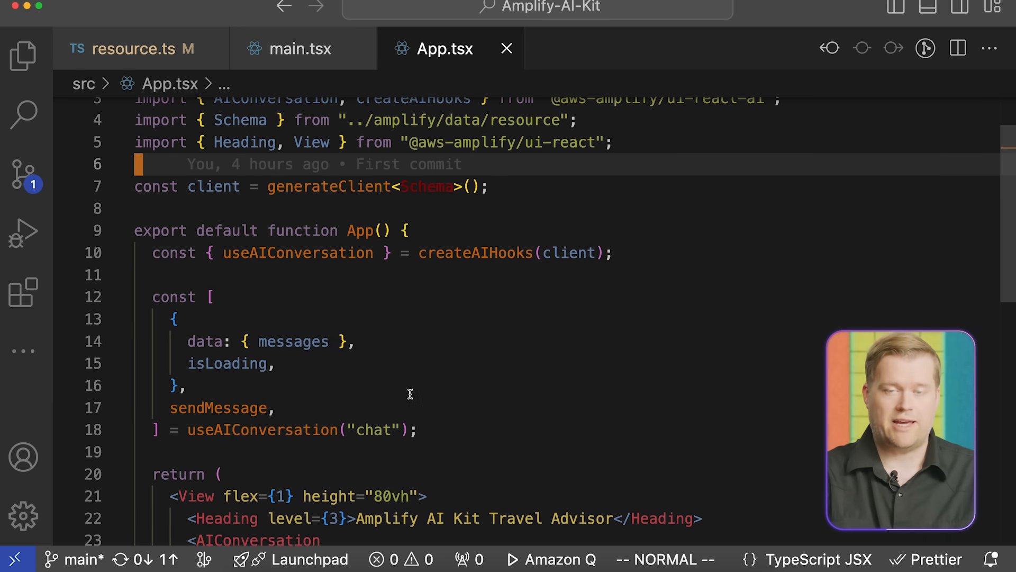
mouse_move(339, 299)
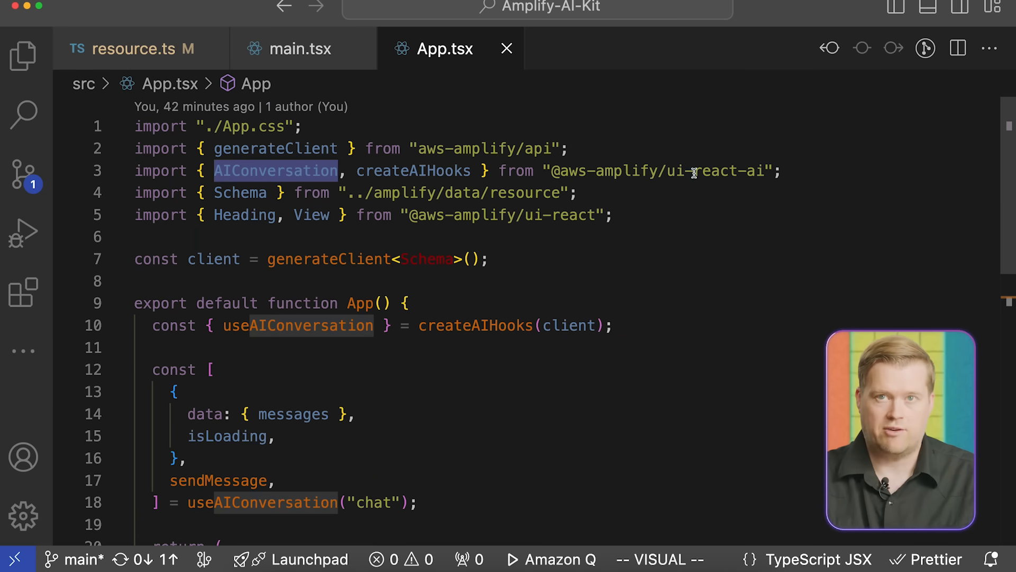
scroll(down, 3)
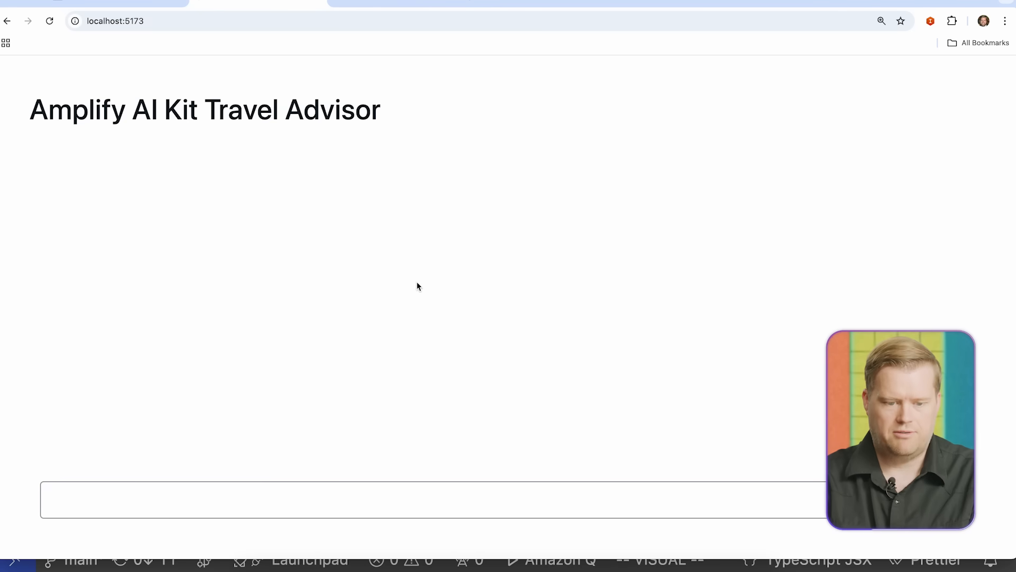
mouse_move(426, 286)
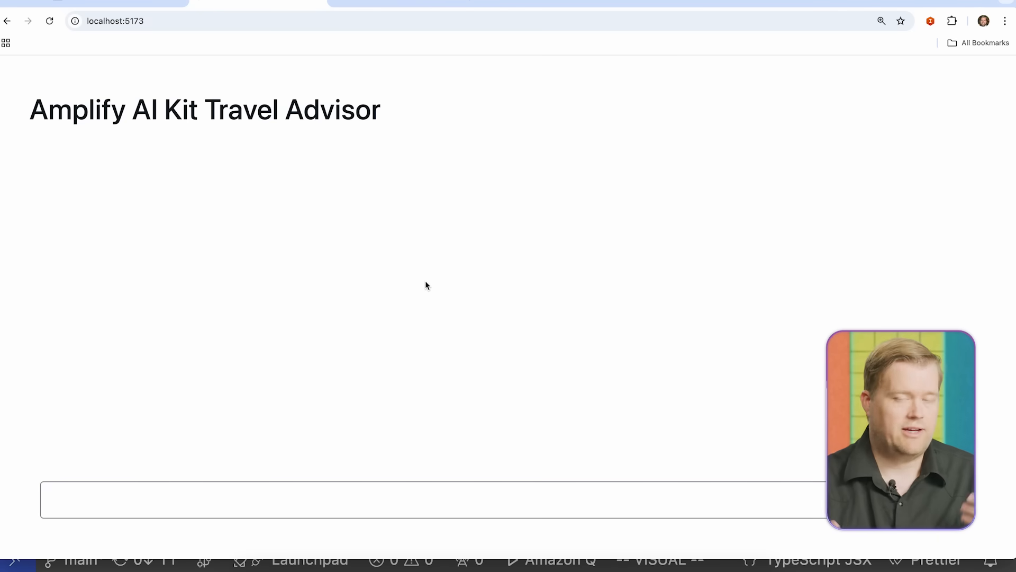